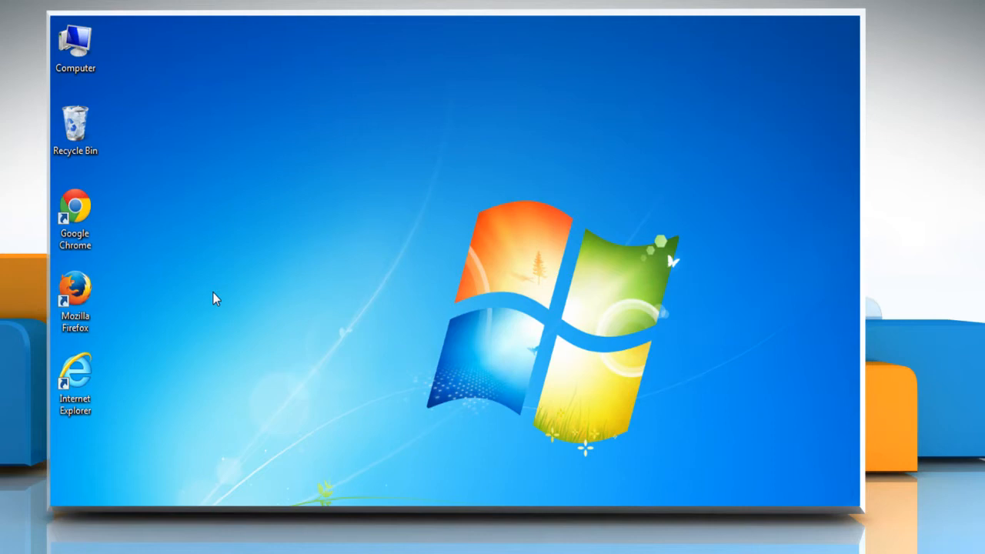
pyautogui.moveTo(77, 215)
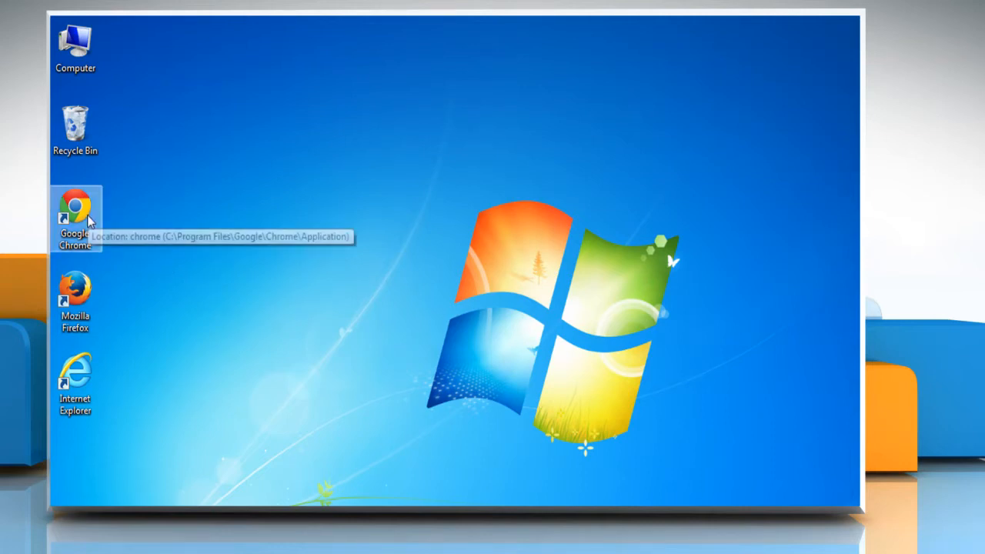
# Launch Google Chrome from its desktop shortcut.
pyautogui.doubleClick(75, 212)
pyautogui.write('mail.aol.com')
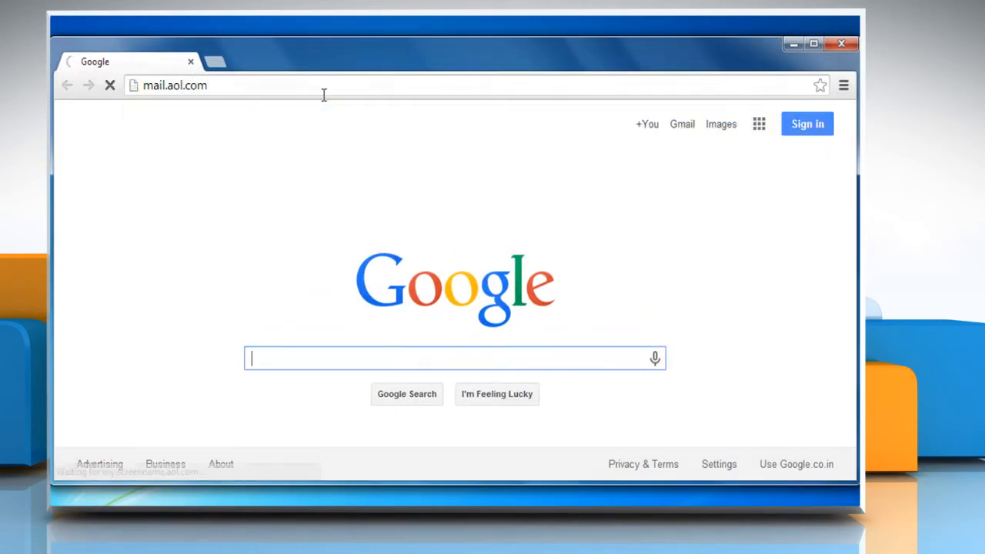
pyautogui.write('aadambaldwin')
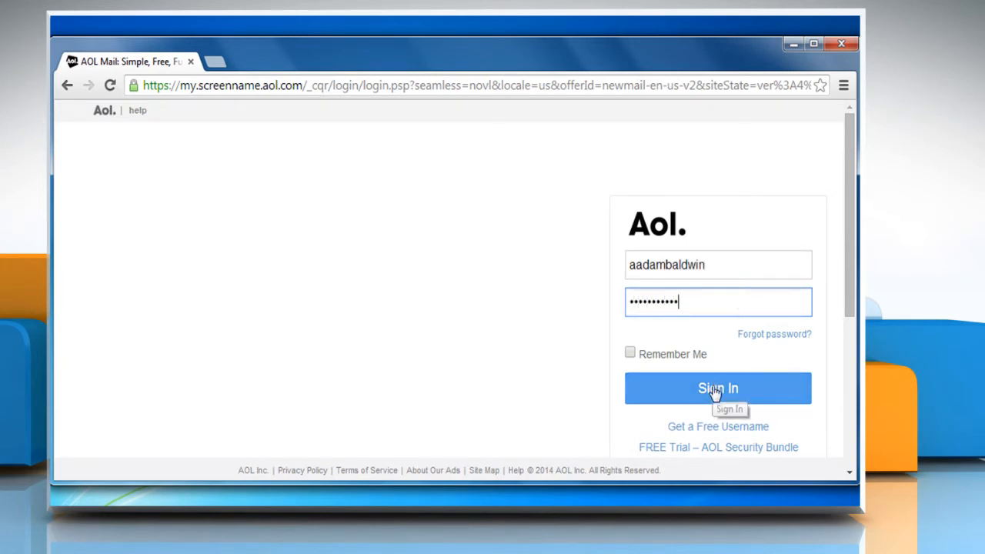
pyautogui.click(717, 388)
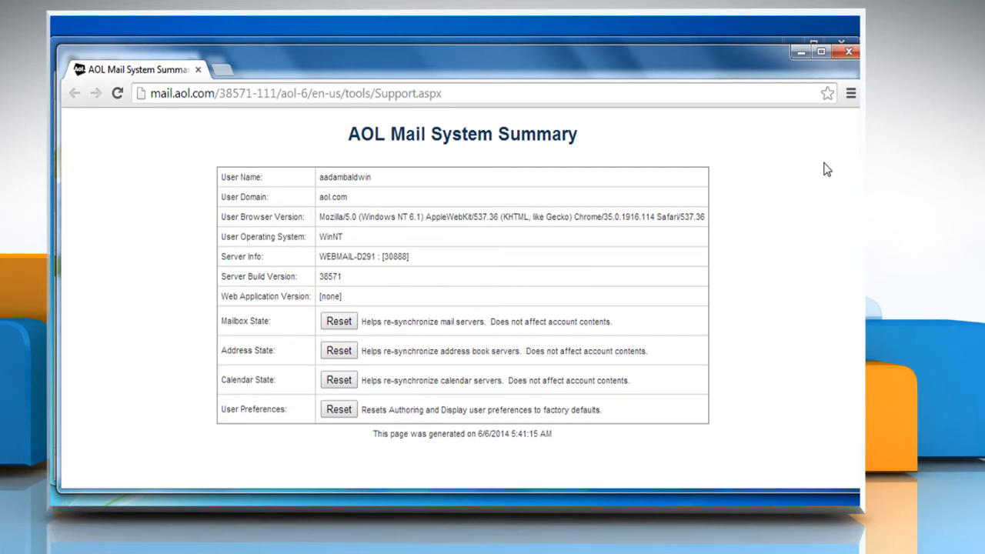
pyautogui.moveTo(769, 172)
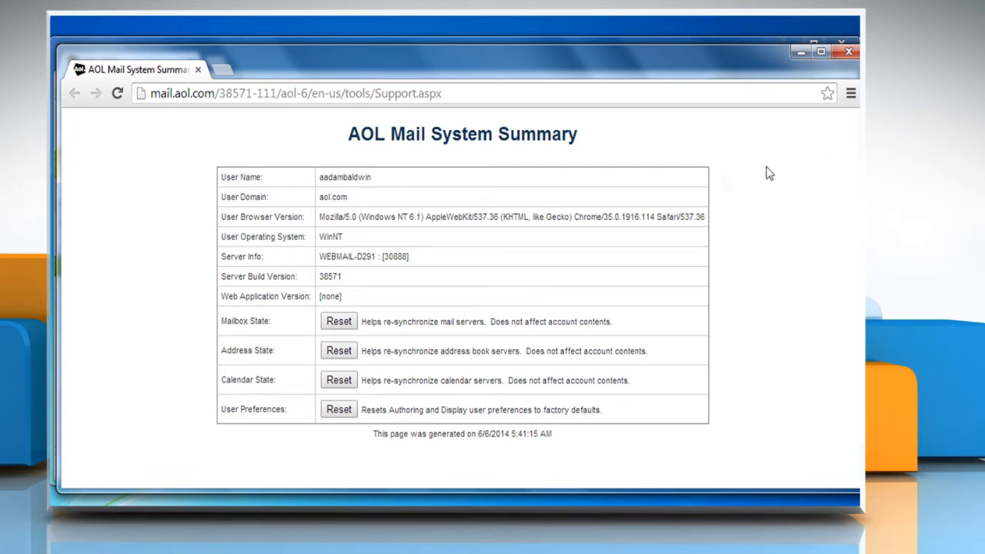
pyautogui.moveTo(381, 277)
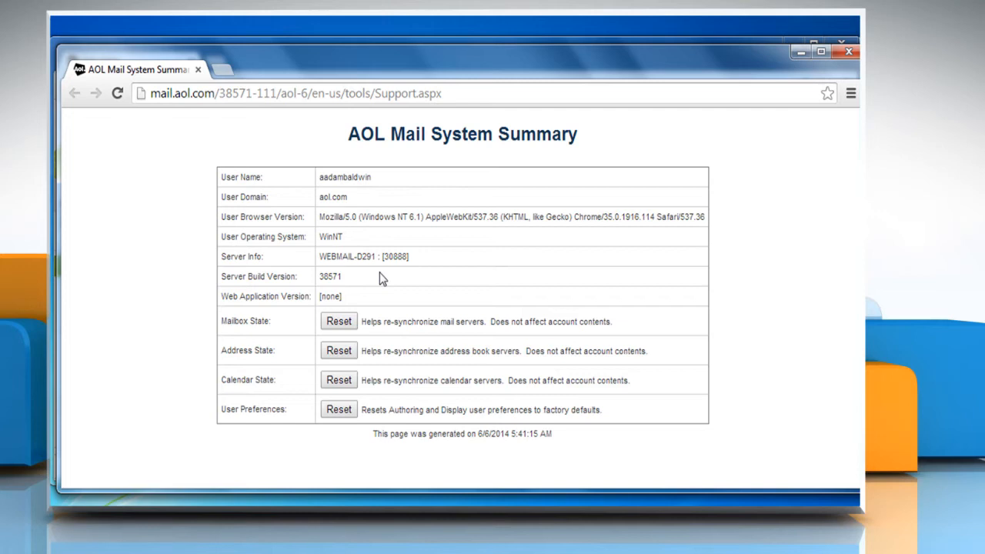
pyautogui.moveTo(338, 321)
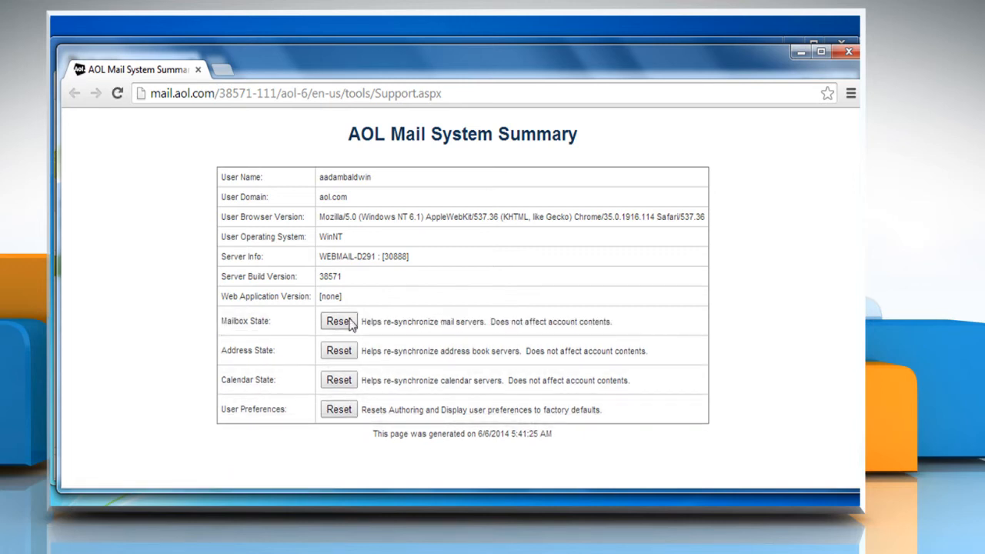
pyautogui.moveTo(344, 353)
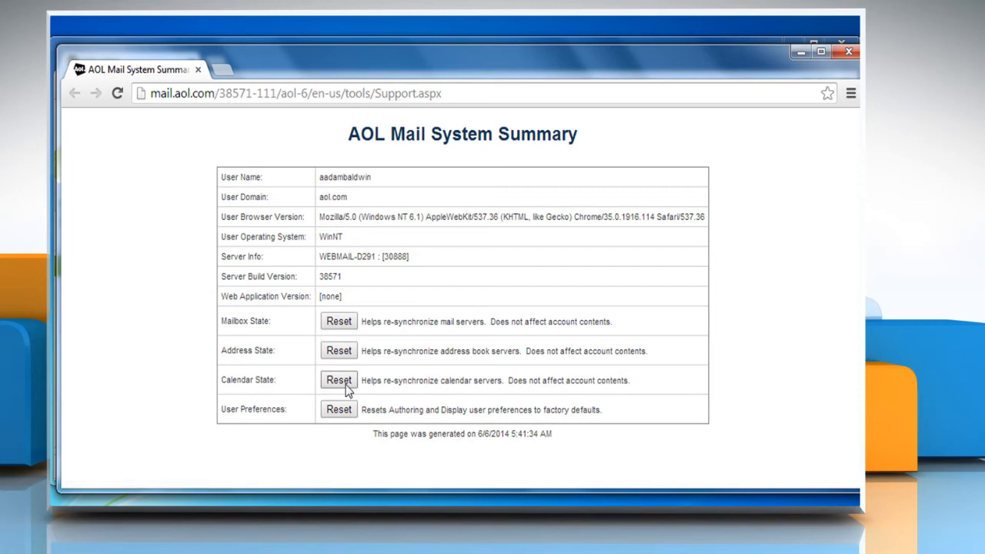
pyautogui.moveTo(338, 410)
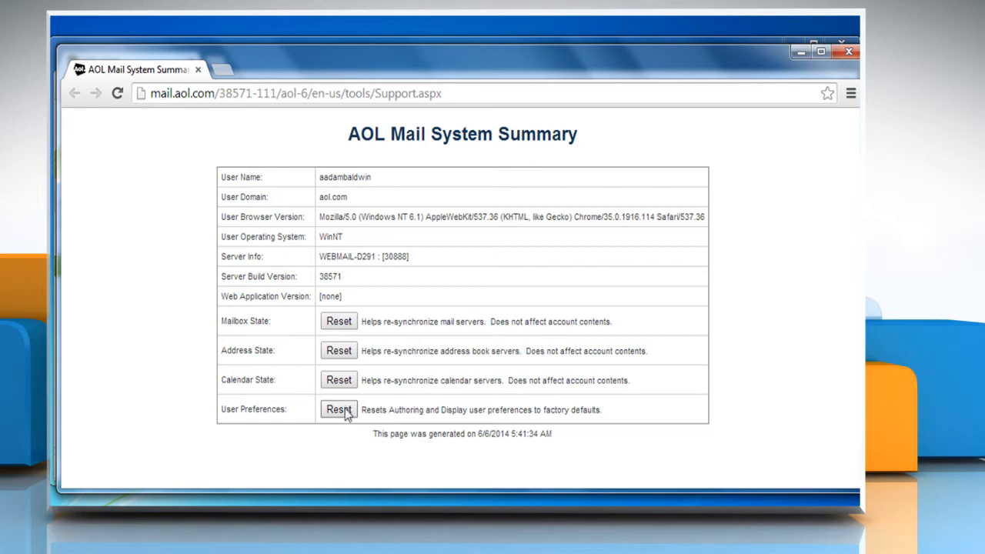
# Reset the user preferences to factory defaults on the System Summary page.
pyautogui.click(339, 410)
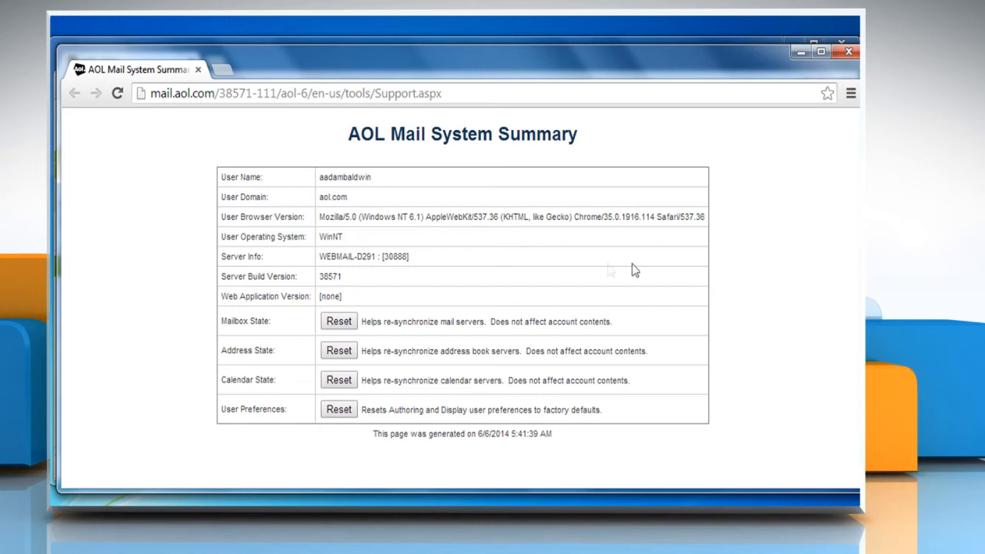
pyautogui.moveTo(849, 52)
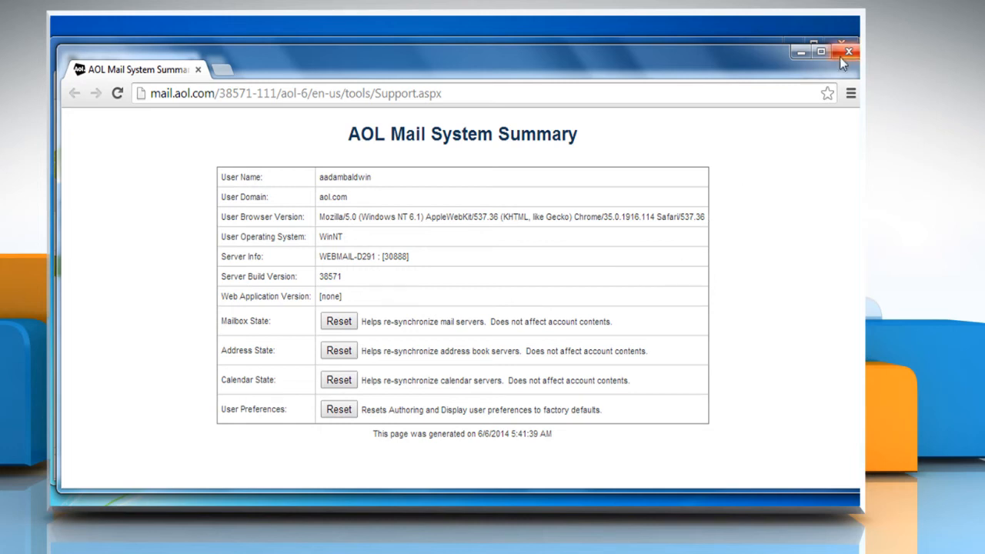
pyautogui.moveTo(849, 52)
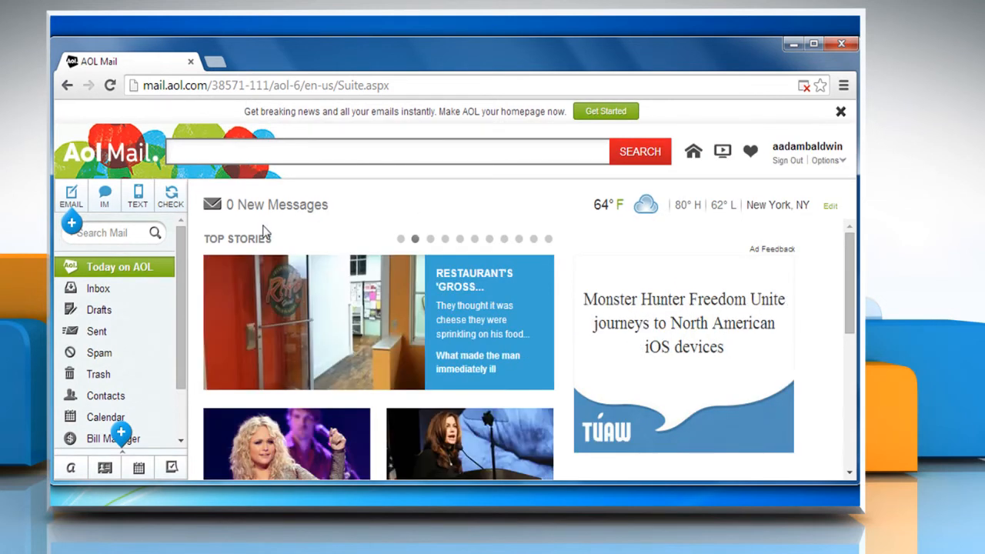
pyautogui.moveTo(141, 291)
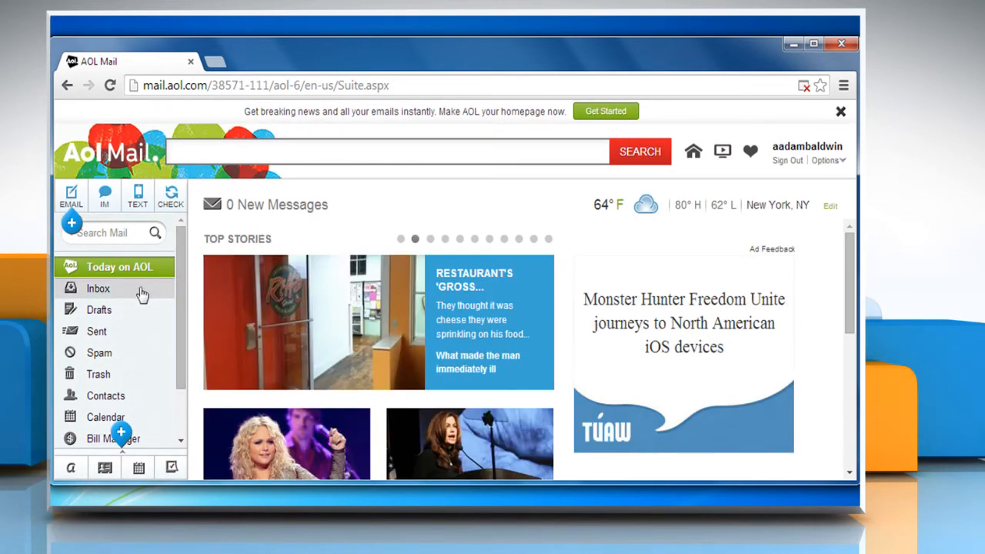
# Show the Inbox from the left folder list.
pyautogui.click(99, 288)
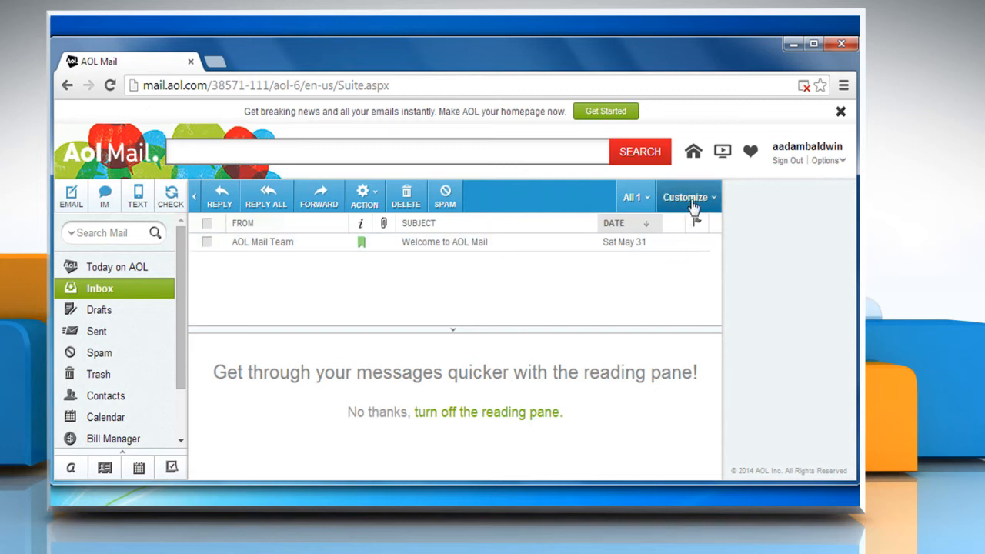
# Turn the Inbox reading pane off via Customize, then switch it back on.
pyautogui.click(685, 197)
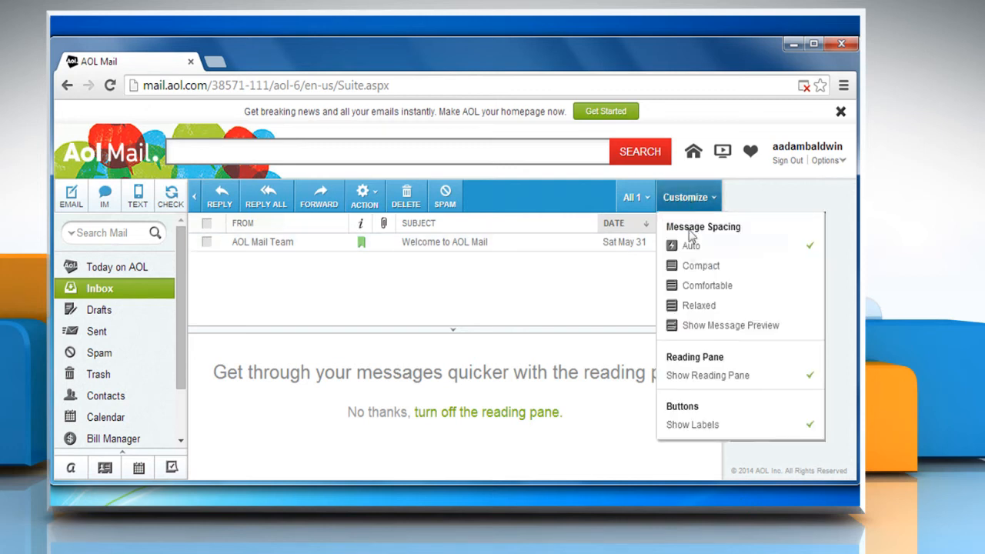
pyautogui.click(707, 375)
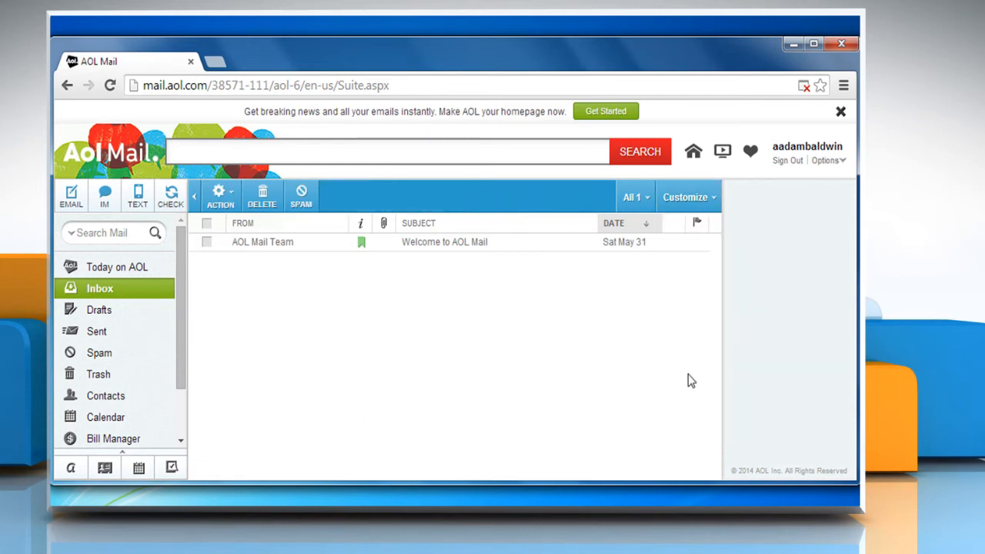
pyautogui.moveTo(689, 197)
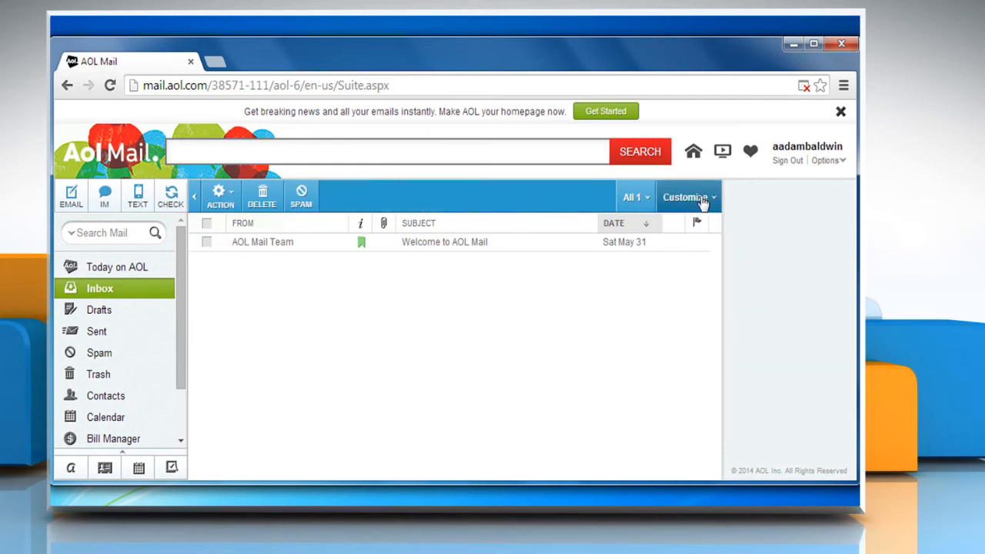
pyautogui.click(685, 197)
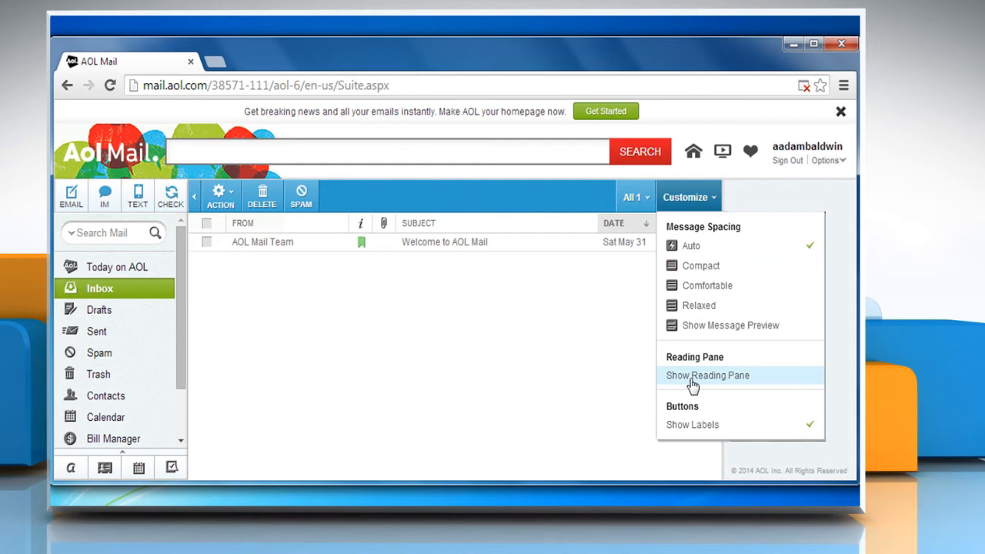
pyautogui.click(706, 376)
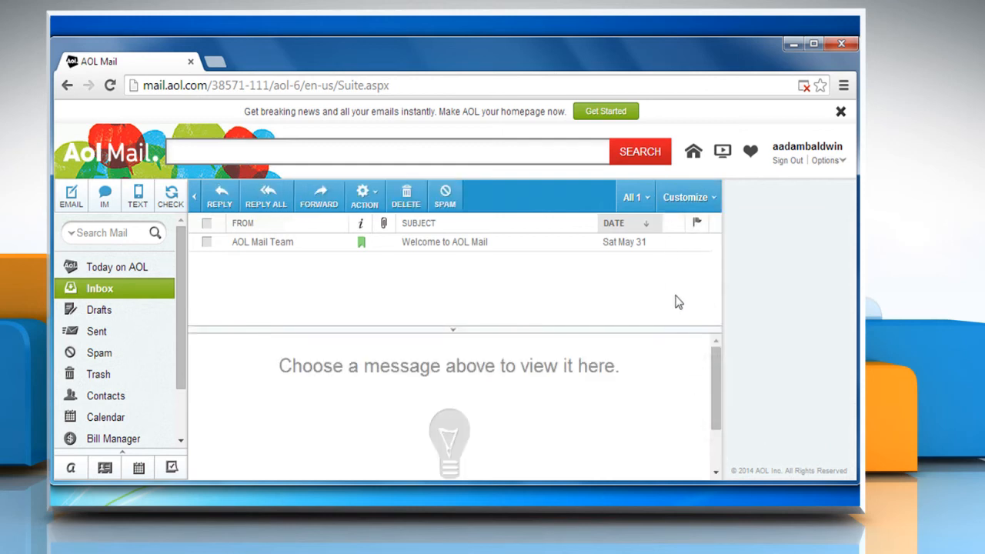
pyautogui.moveTo(825, 174)
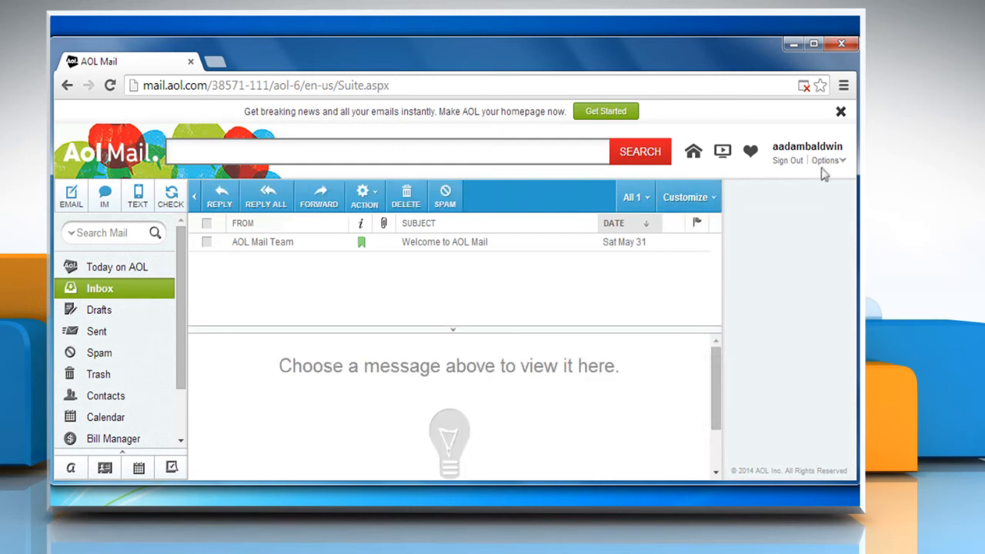
pyautogui.moveTo(825, 160)
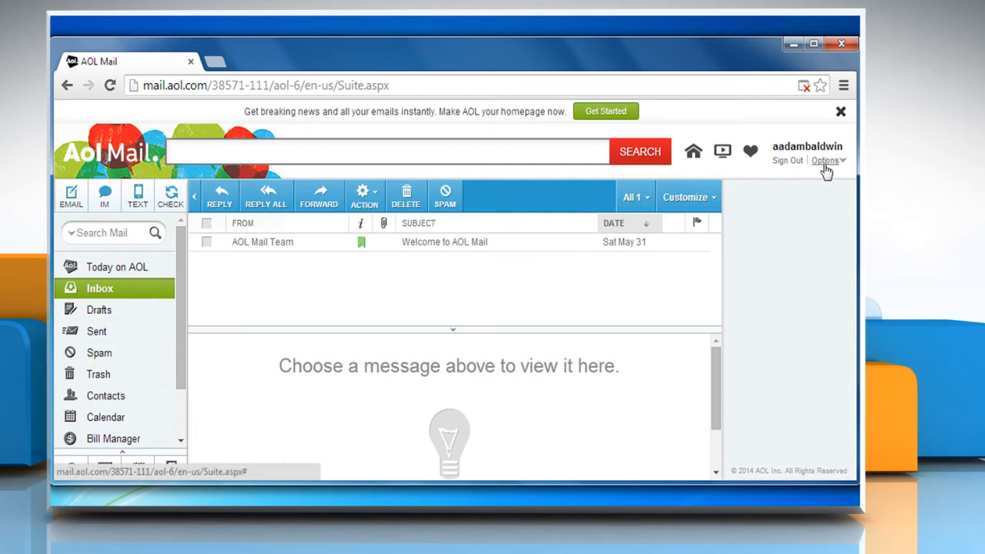
pyautogui.moveTo(825, 160)
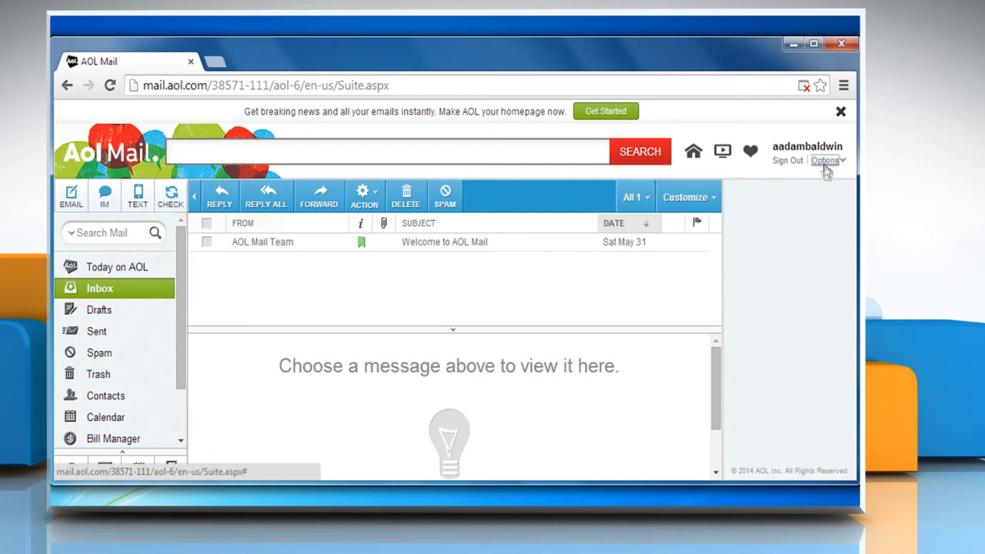
# Go to Mail Settings from the account Options list, landing on General Settings.
pyautogui.click(825, 161)
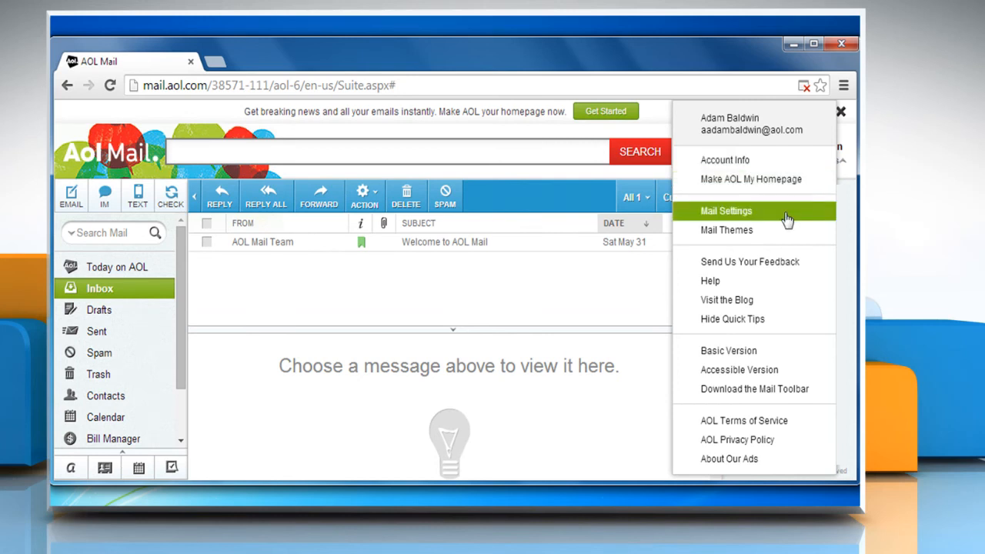
pyautogui.click(726, 209)
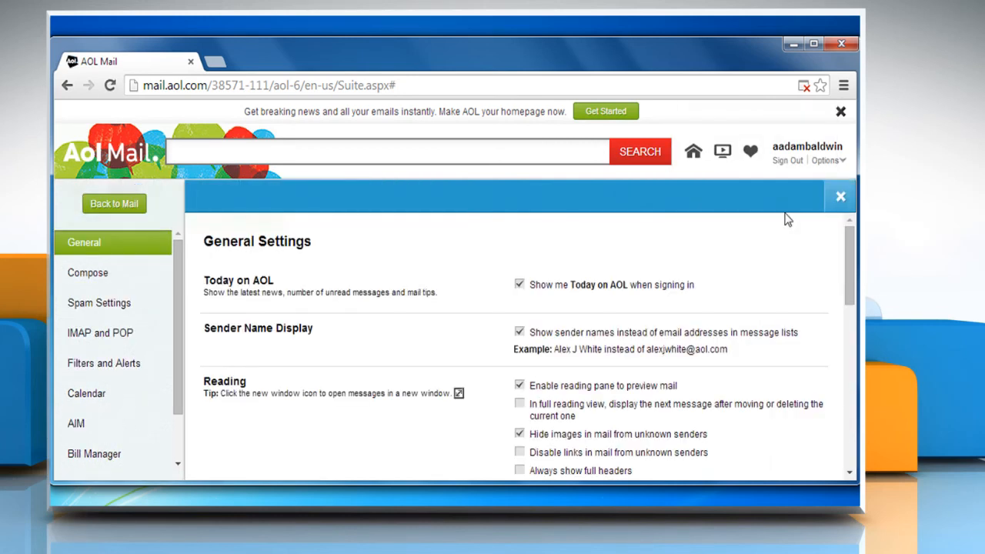
pyautogui.moveTo(192, 259)
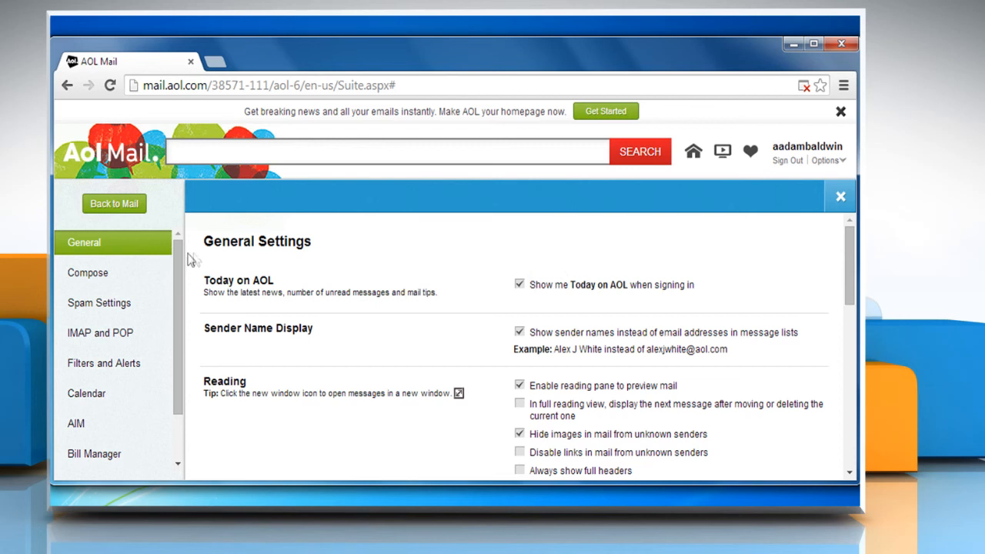
pyautogui.moveTo(269, 394)
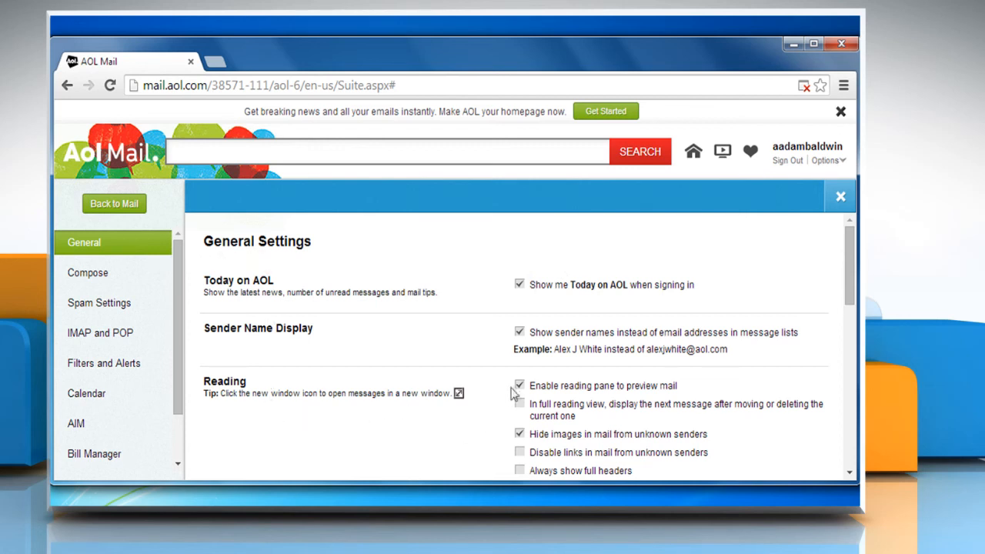
# Uncheck 'Enable reading pane to preview mail' and save the General Settings.
pyautogui.click(520, 385)
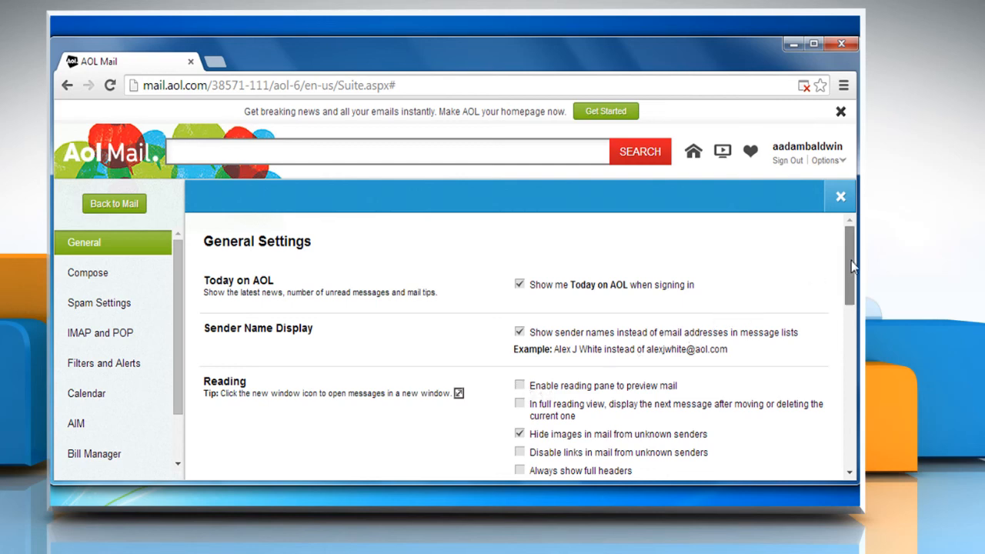
pyautogui.scroll(-3)
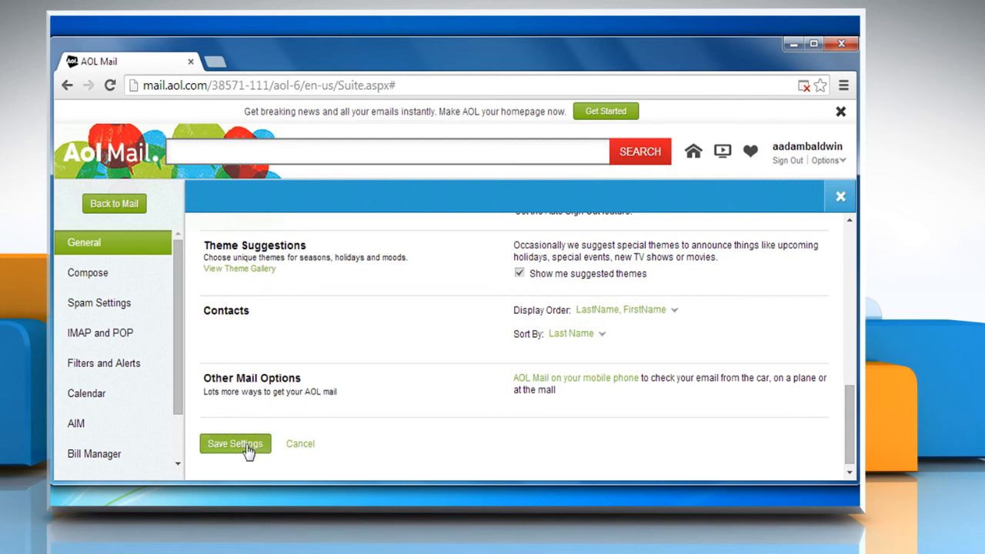
pyautogui.click(234, 443)
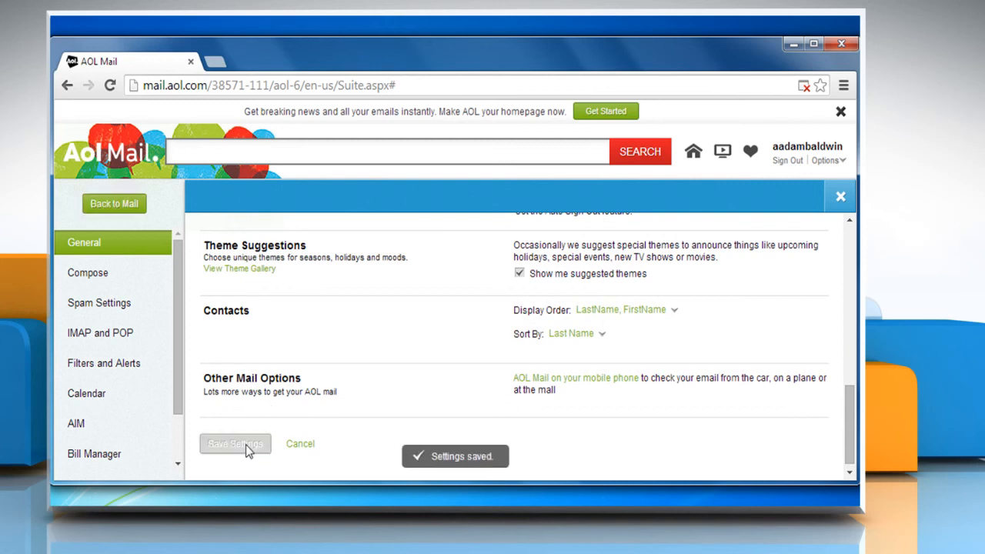